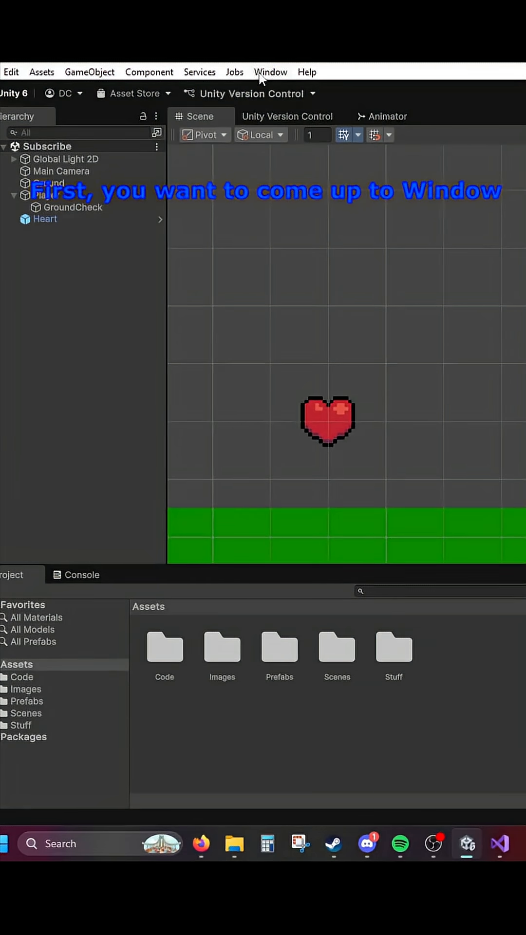
- Open the Animation window from the Window menu's Animation submenu
click(270, 72)
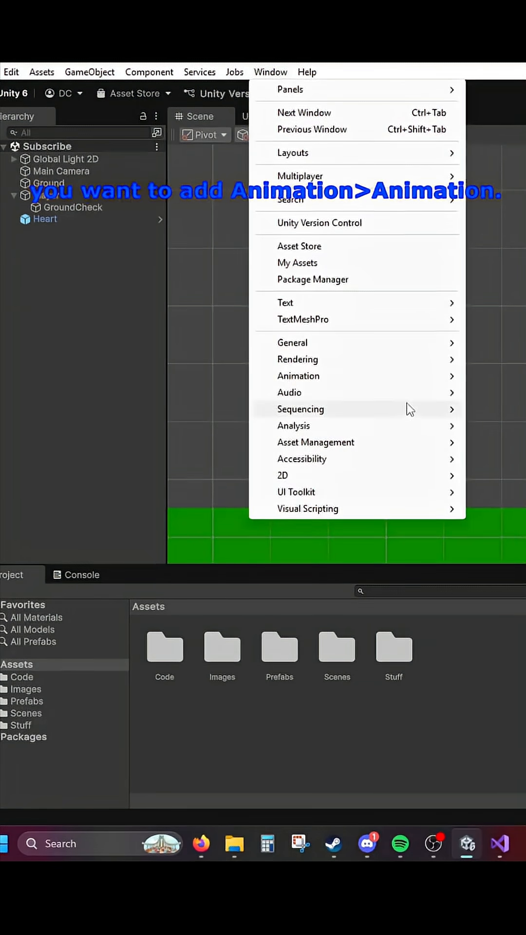
mouse_move(298, 376)
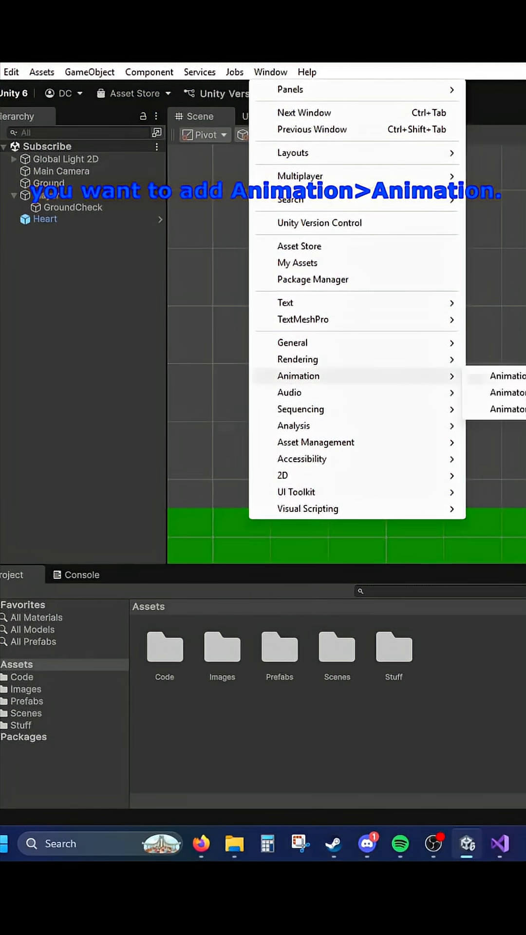
click(506, 376)
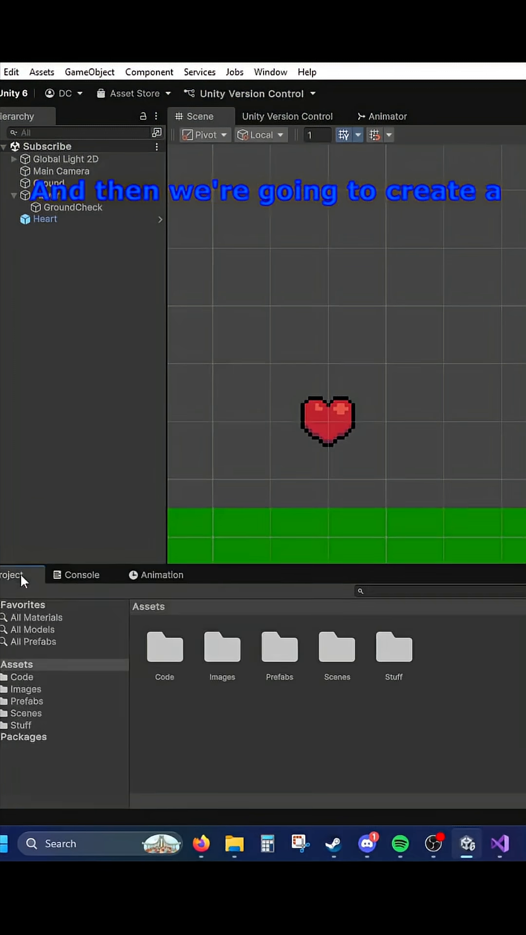
- Create an 'Animation' folder in Assets and bring the Animation panel forward
right_click(298, 746)
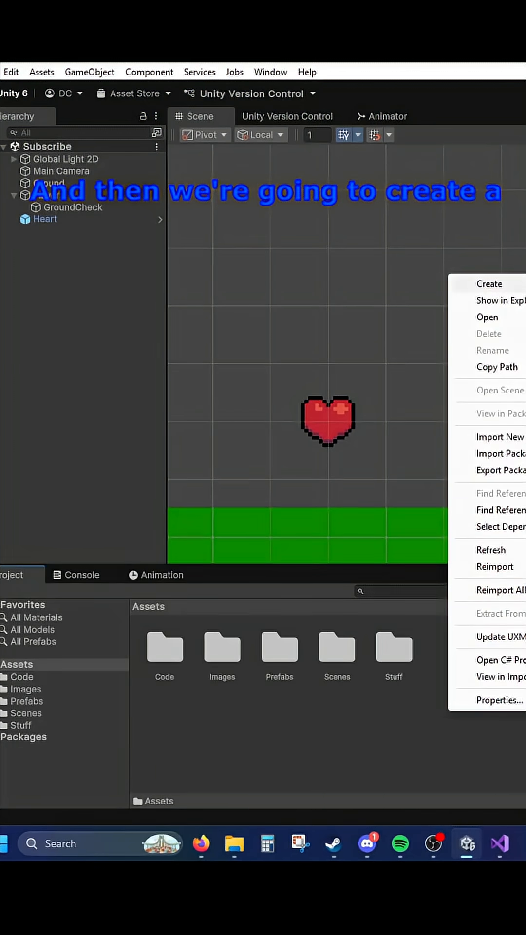
click(488, 283)
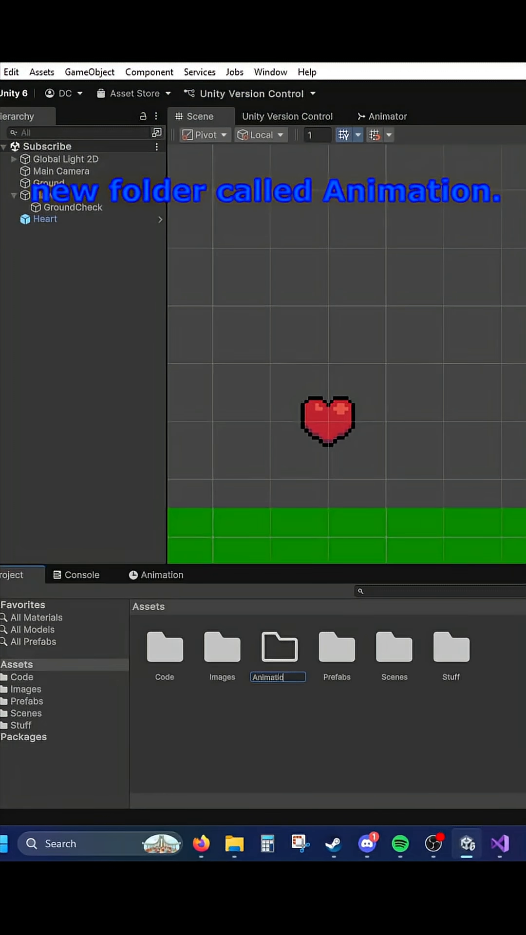
key(Return)
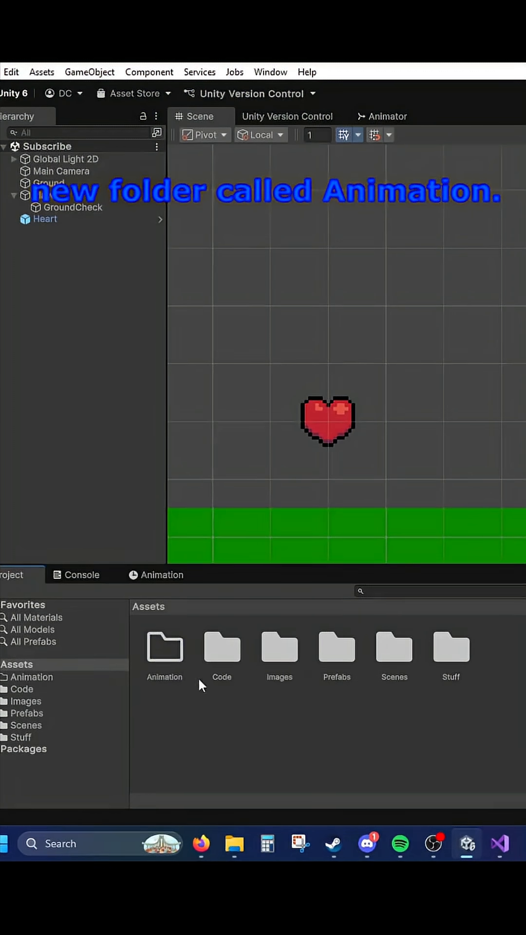
click(161, 574)
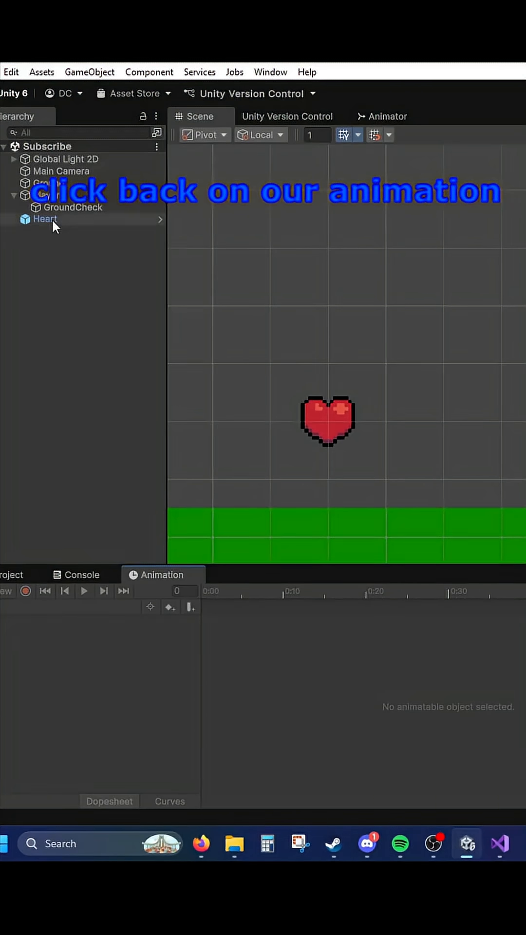
- Select Heart and create a new animation clip for it
click(45, 218)
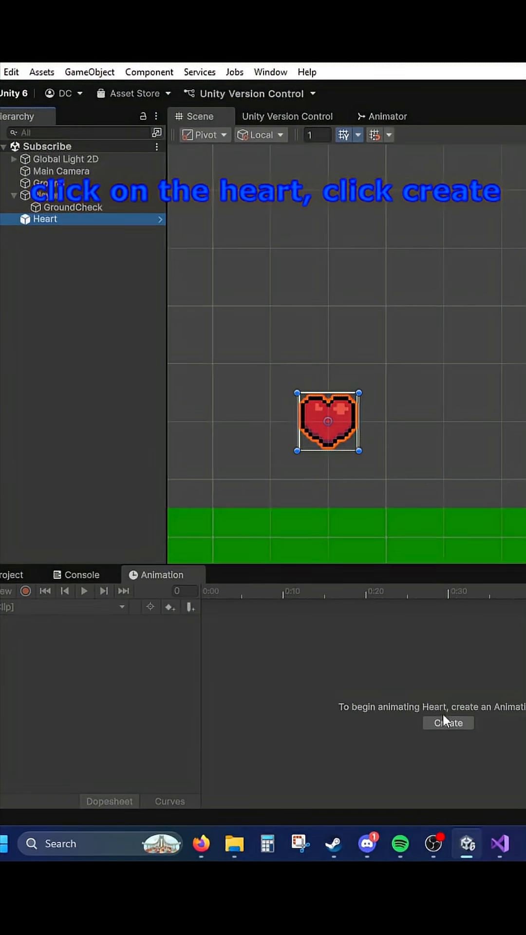
click(448, 723)
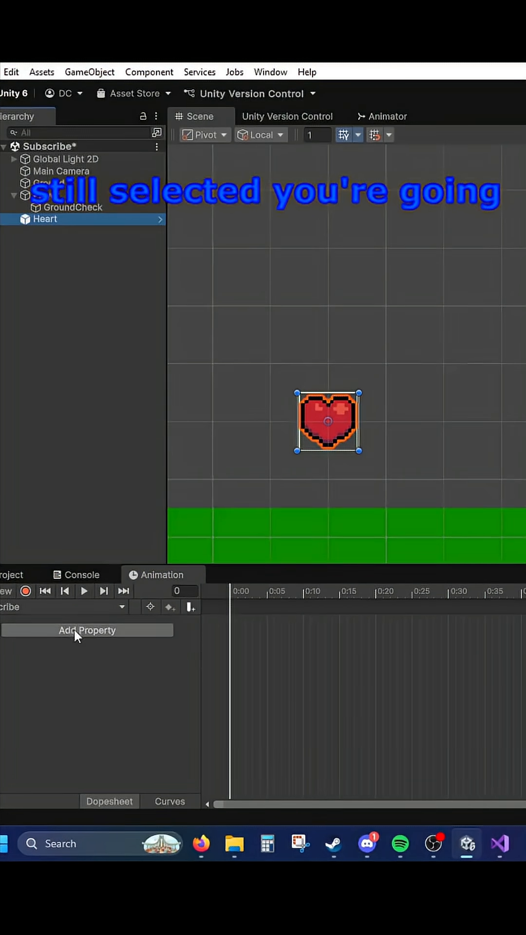
- Add the Transform Scale property to Heart's animation clip
click(87, 630)
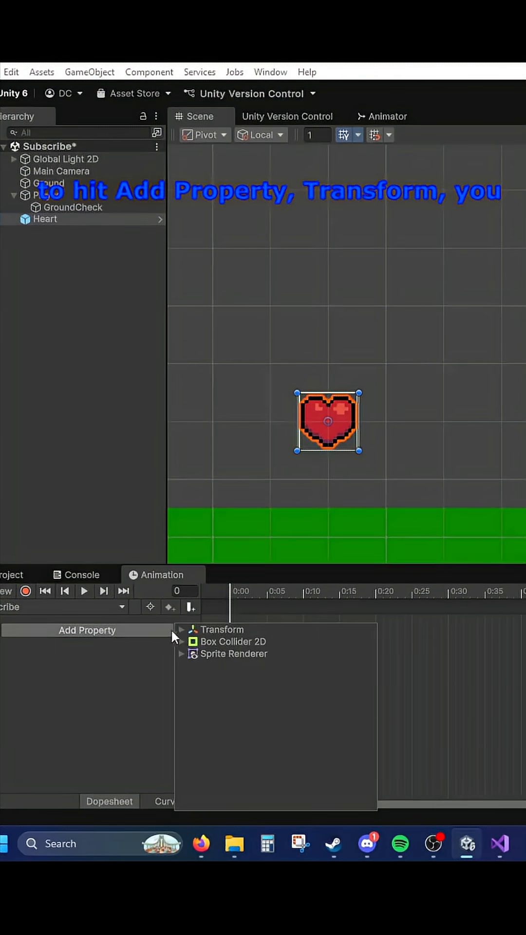
click(180, 629)
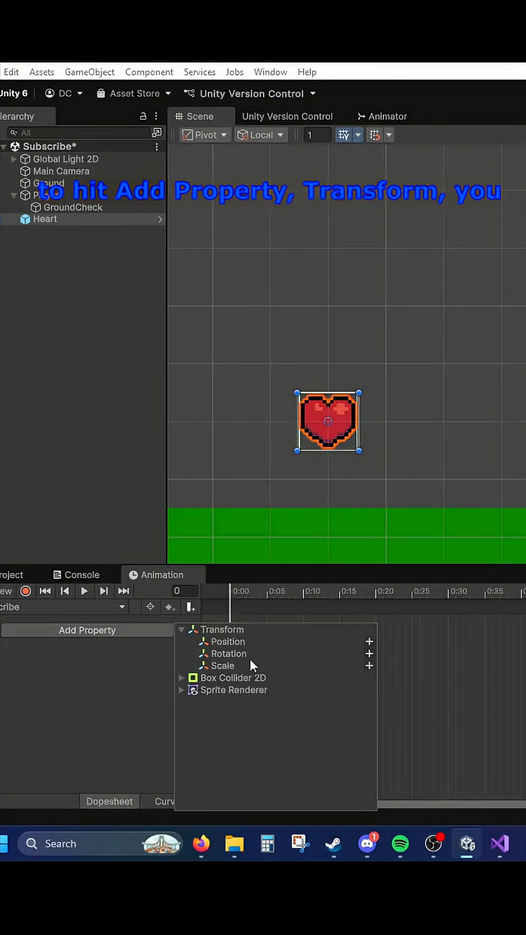
click(369, 665)
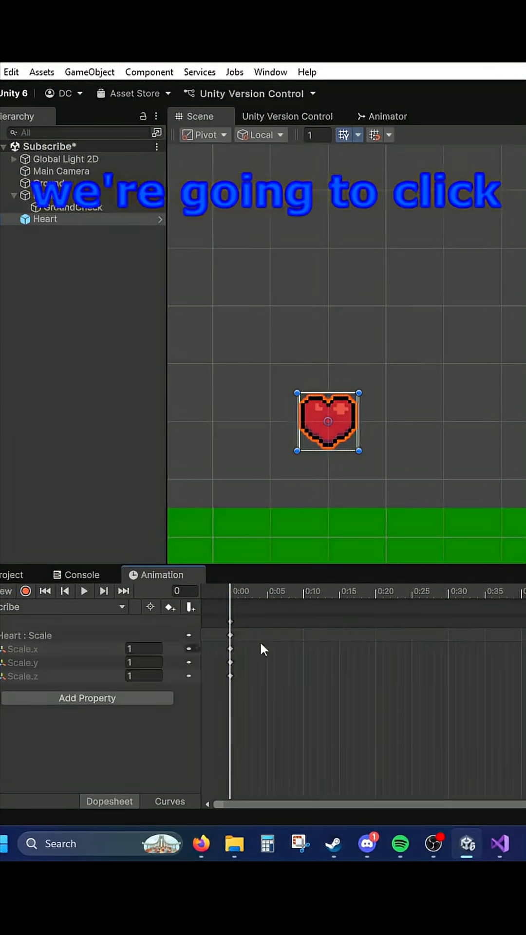
- Record Scale x and y at 1.1 on frame 30, then run the game
click(446, 590)
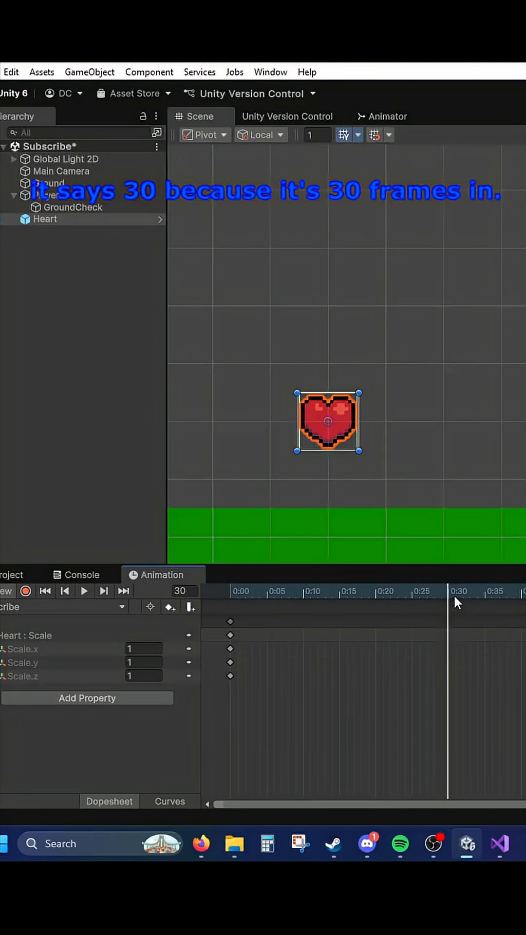
click(143, 649)
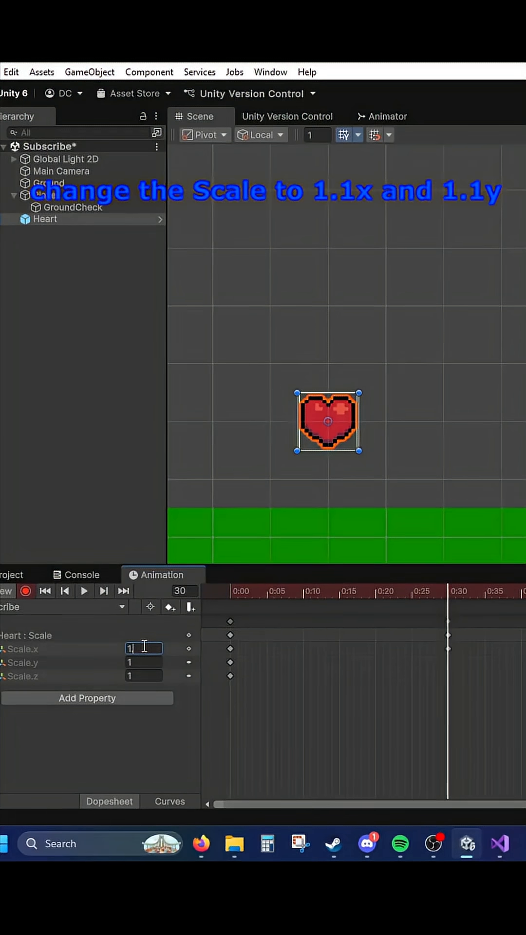
text(1.1)
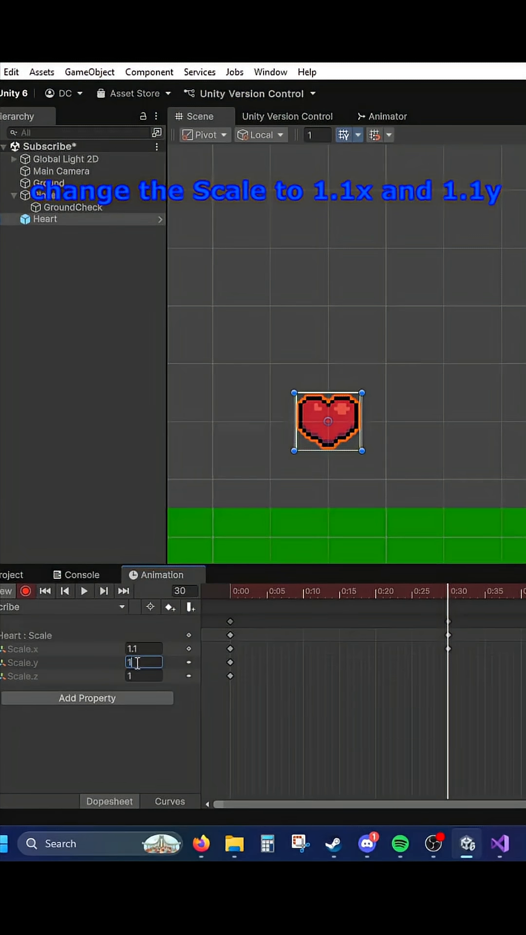
text(1.1)
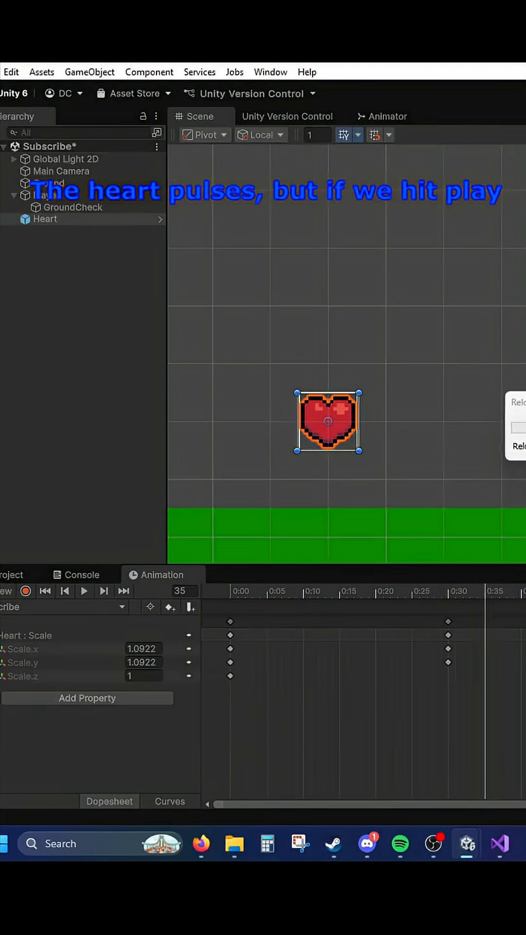
click(85, 591)
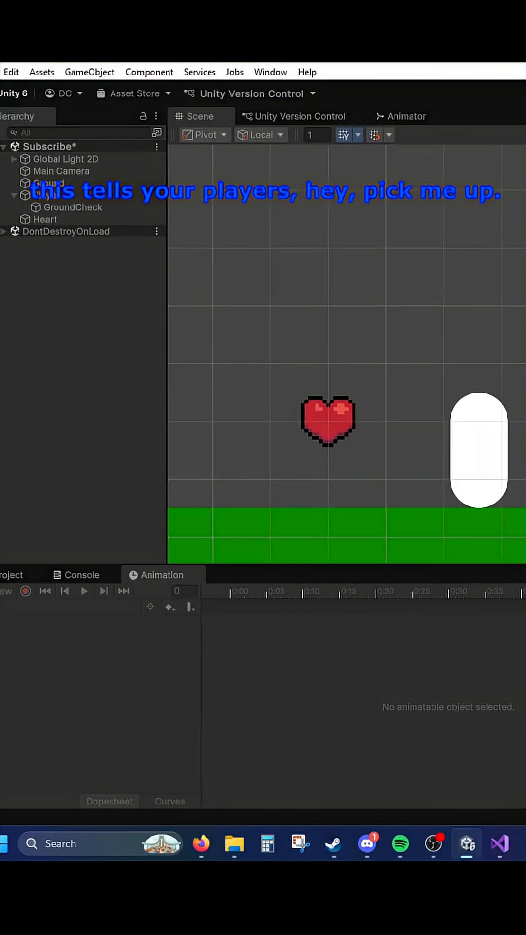